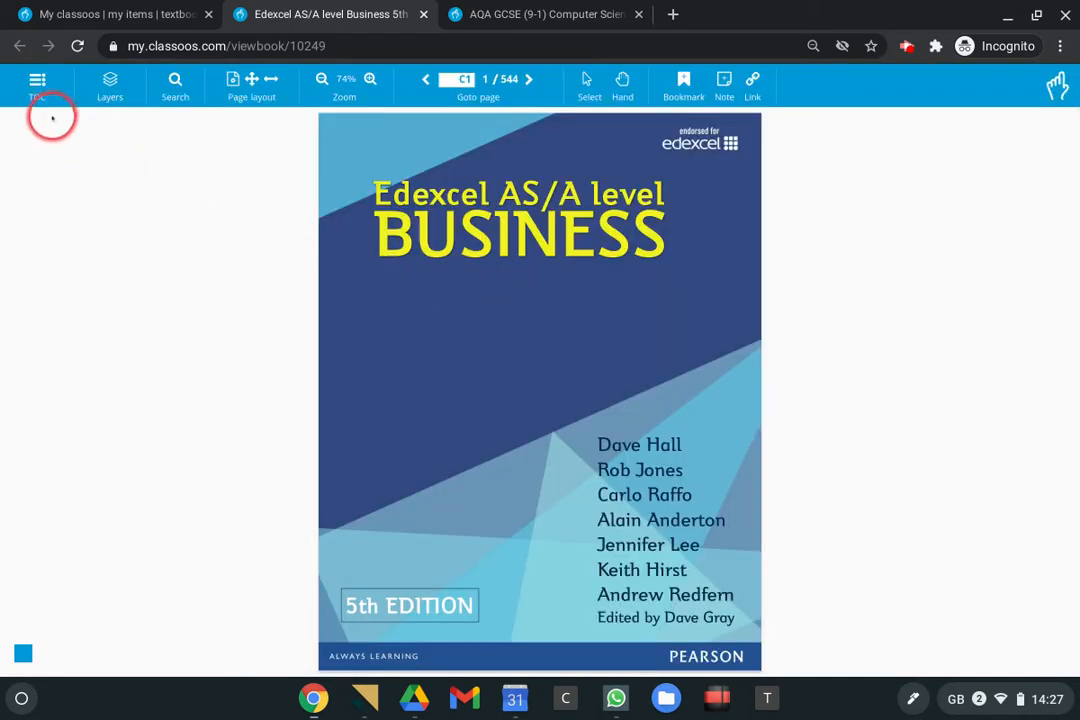
Jump via the table of contents to Chapter 15, Recruitment, selection and training (page 92).
{"action": "left_click", "coordinate": [36, 84]}
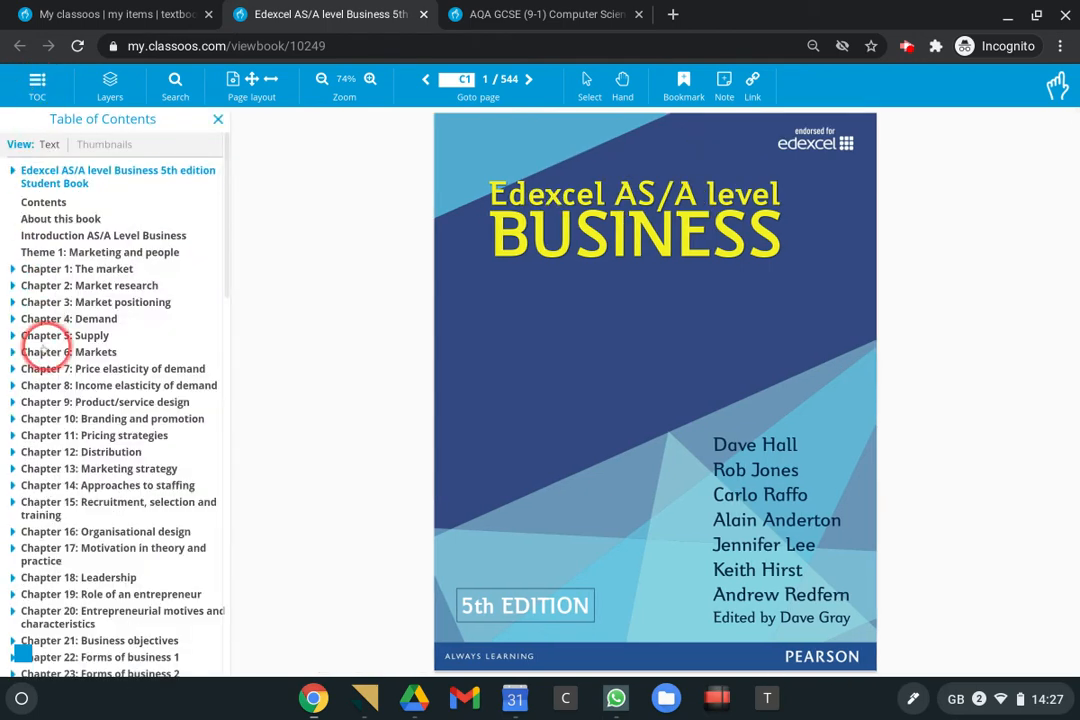
{"action": "left_click", "coordinate": [12, 500]}
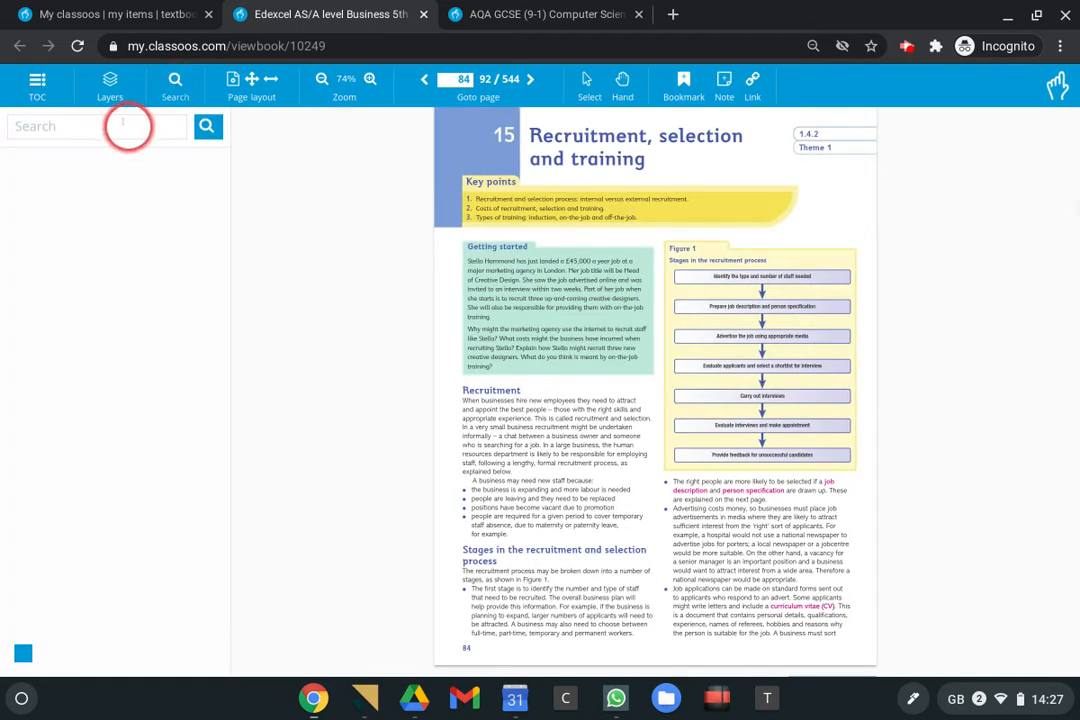
Search for 'income' and go to the Databases result about income over £33,000 on page 21.
{"action": "type", "text": "income"}
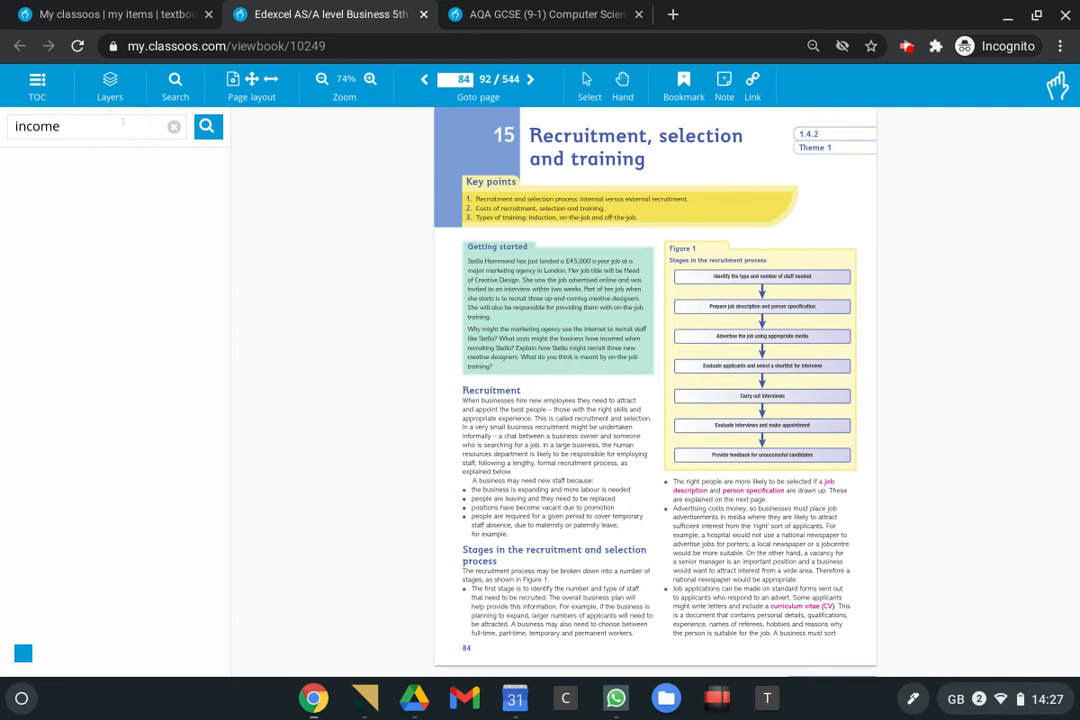
{"action": "left_click", "coordinate": [208, 126]}
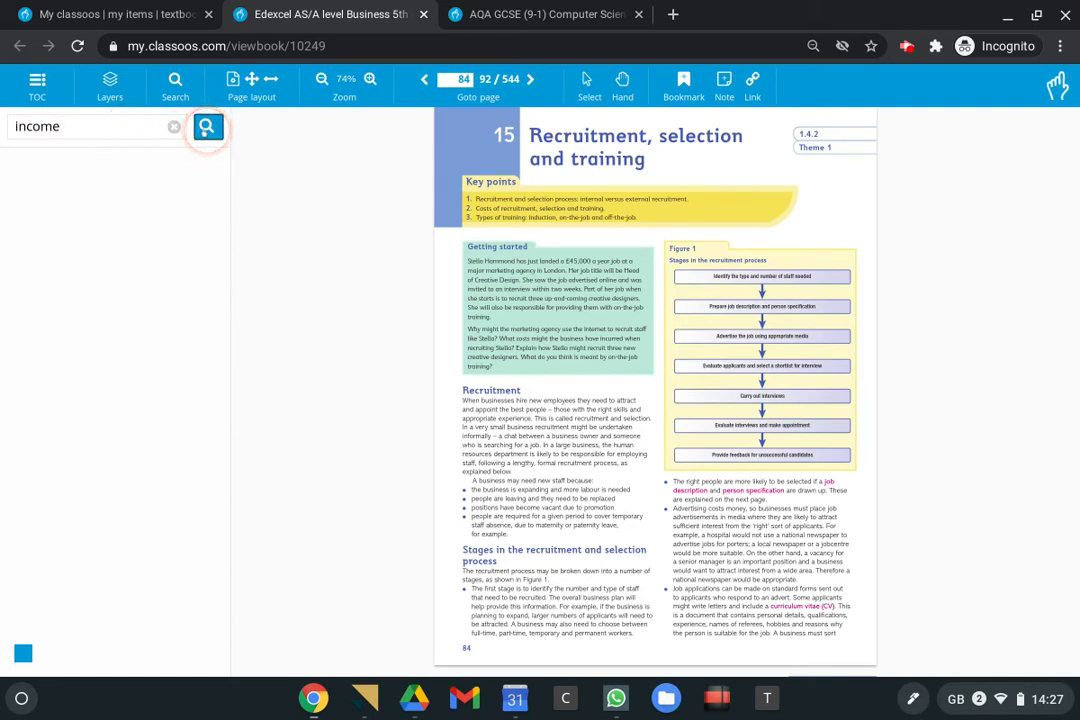
{"action": "left_click", "coordinate": [208, 126]}
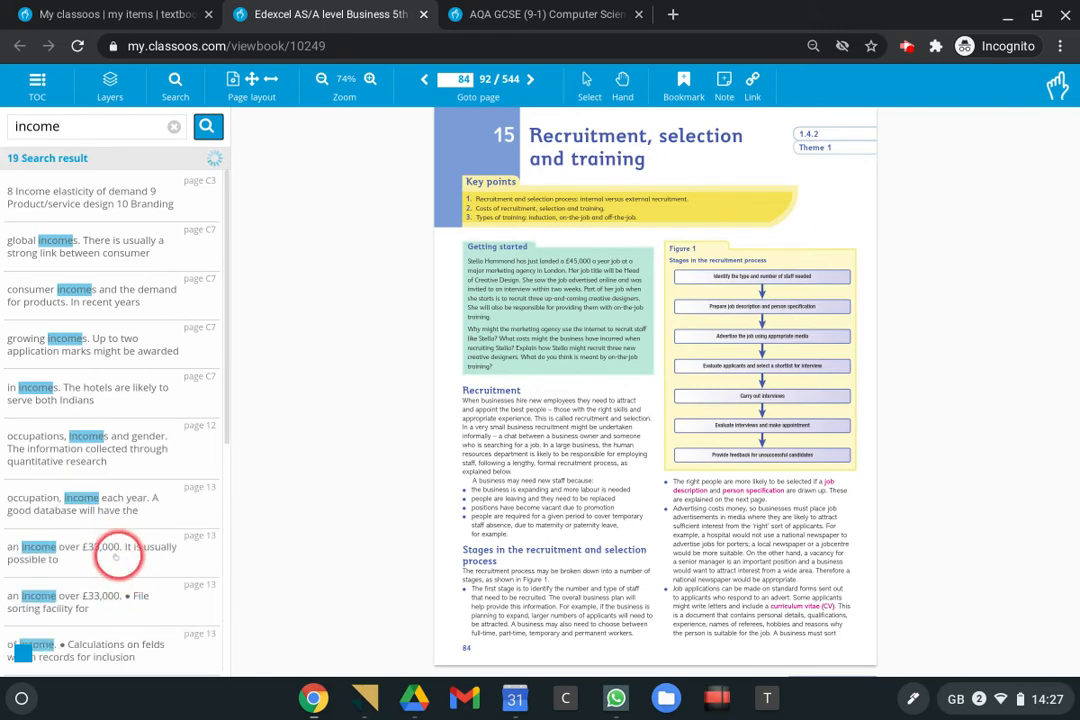
{"action": "left_click", "coordinate": [96, 550]}
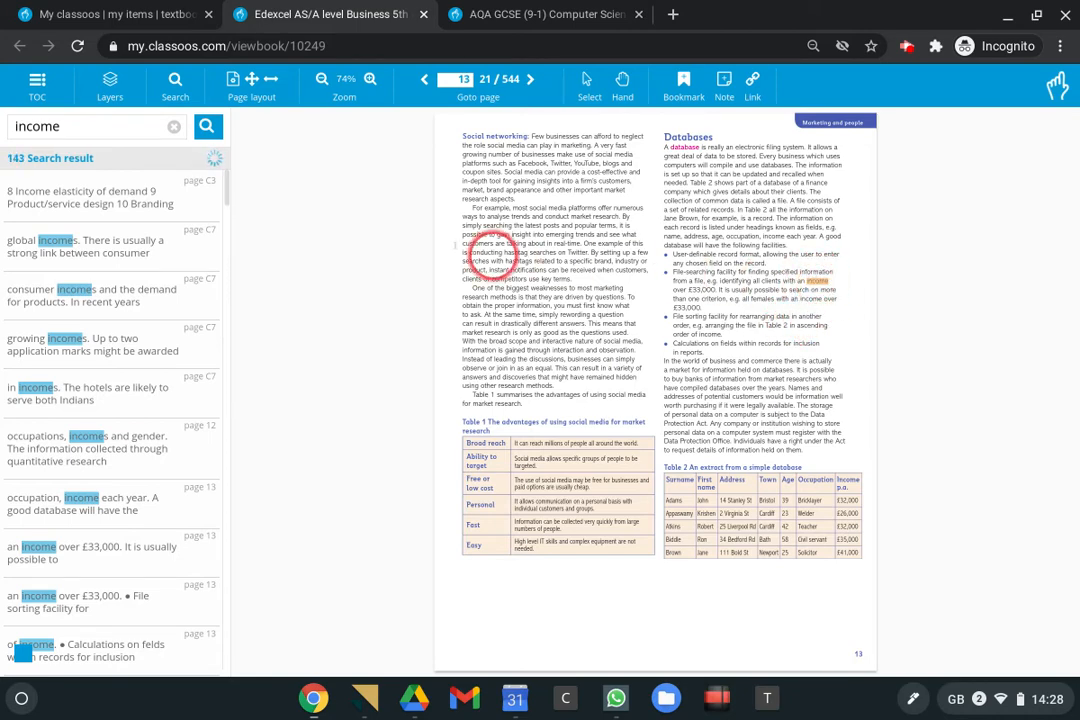
Clear the search term and close the search results panel.
{"action": "left_click", "coordinate": [176, 128]}
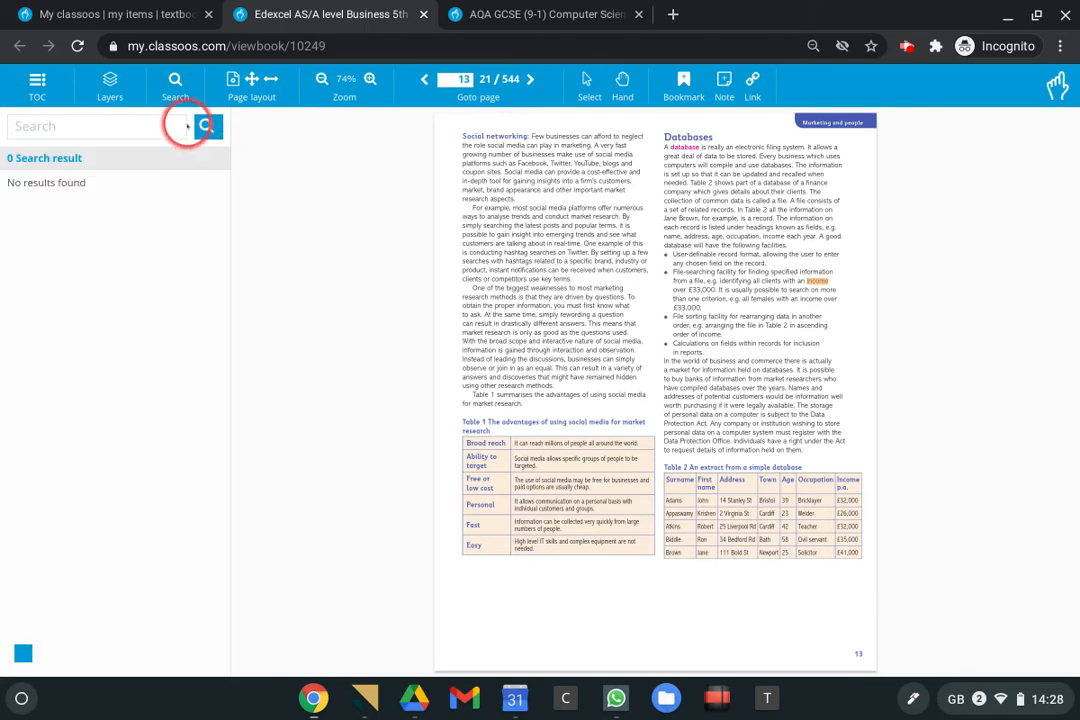
{"action": "left_click", "coordinate": [232, 84]}
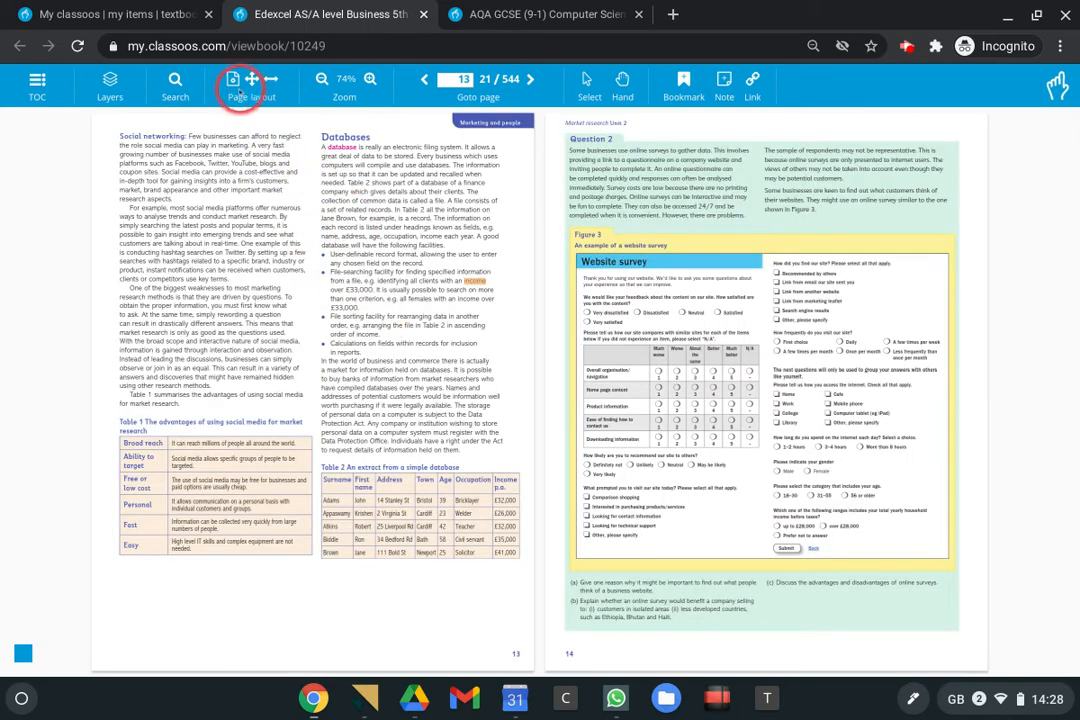
Try the page layout options and settle on a single-page view of page 21.
{"action": "left_click", "coordinate": [252, 84]}
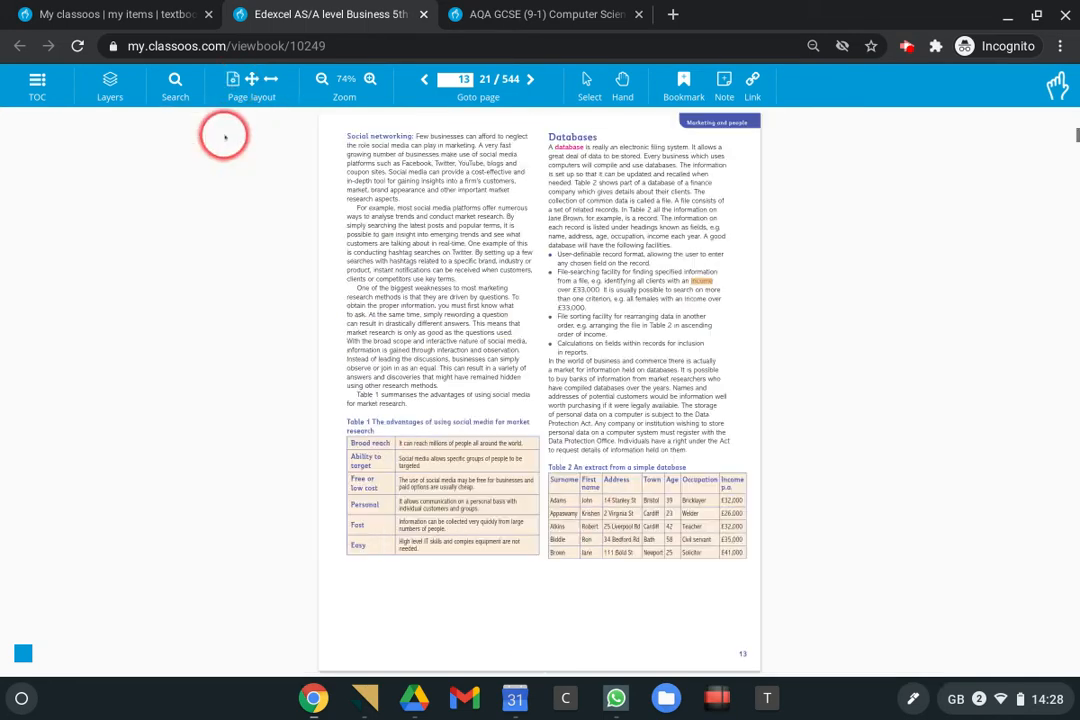
{"action": "left_click", "coordinate": [252, 84]}
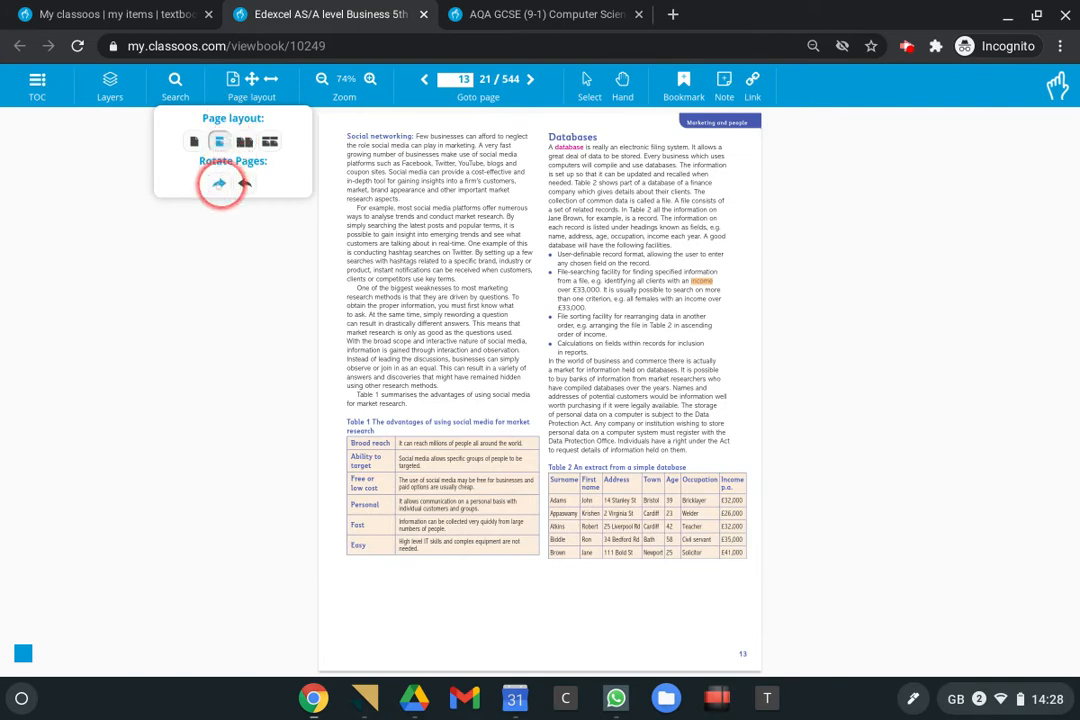
{"action": "left_click", "coordinate": [218, 184]}
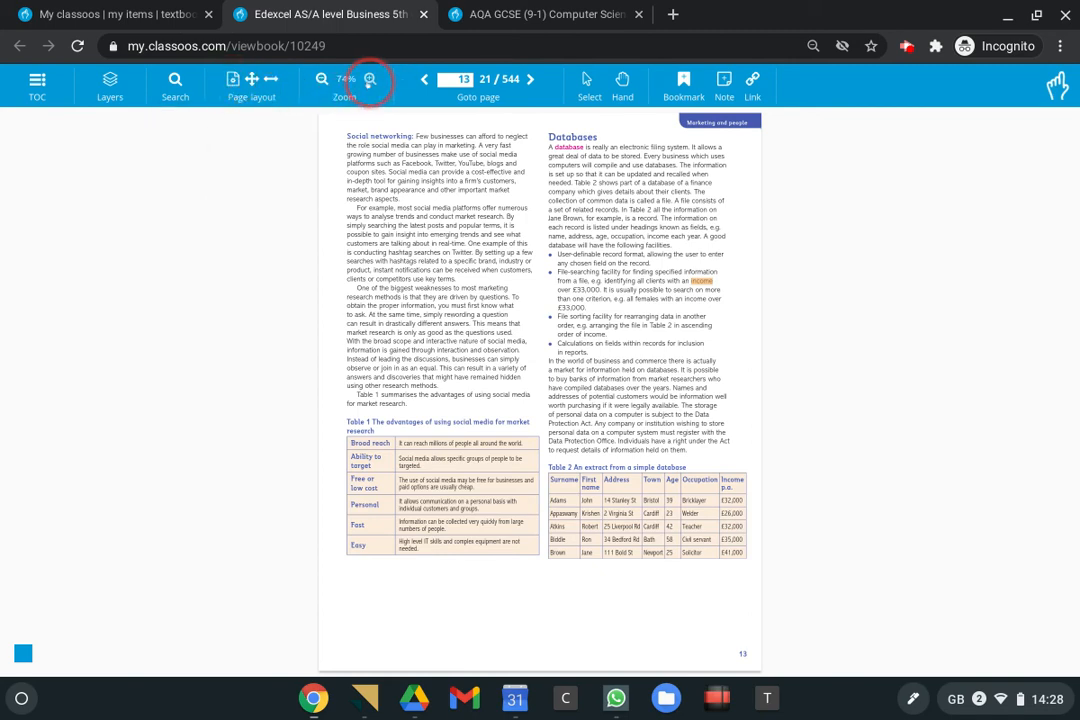
Adjust the zoom so the Databases page displays at 100%.
{"action": "left_click", "coordinate": [370, 80]}
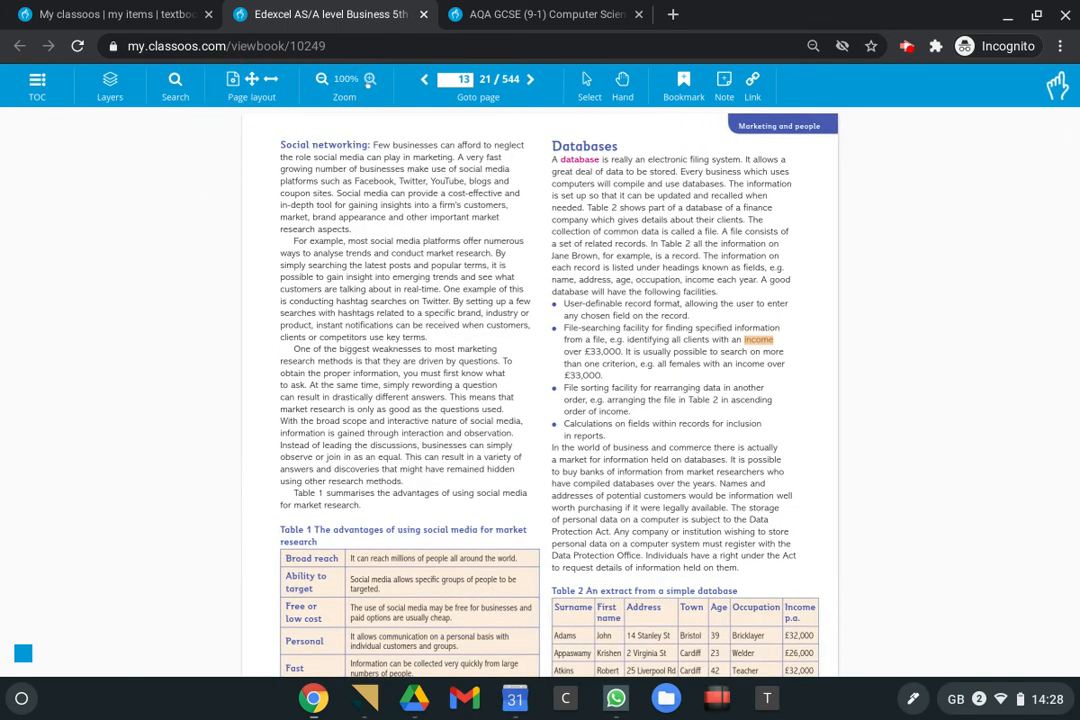
{"action": "left_click", "coordinate": [368, 80]}
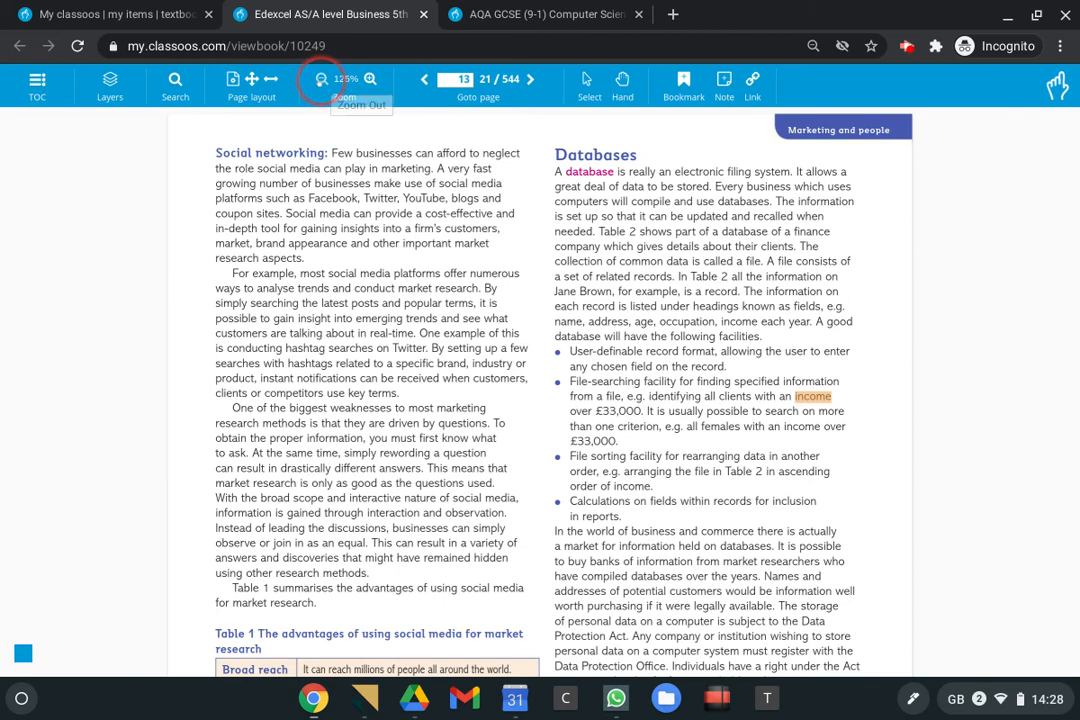
{"action": "left_click", "coordinate": [368, 80]}
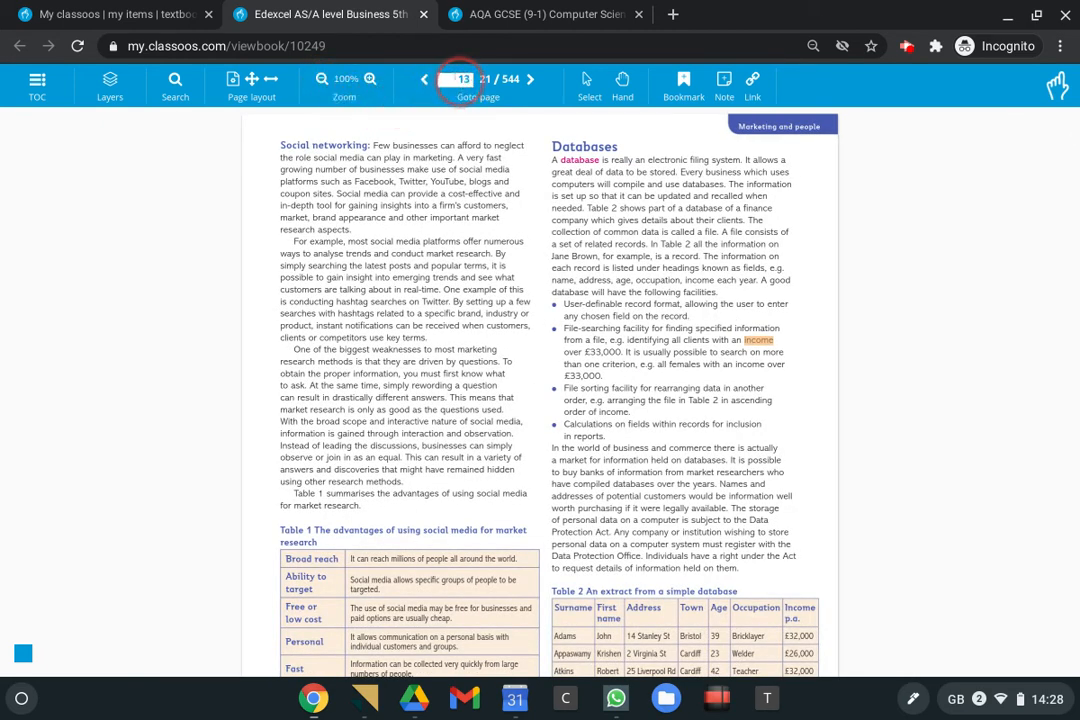
Enter 45 in the Goto page box to jump to page 45.
{"action": "left_click", "coordinate": [462, 80]}
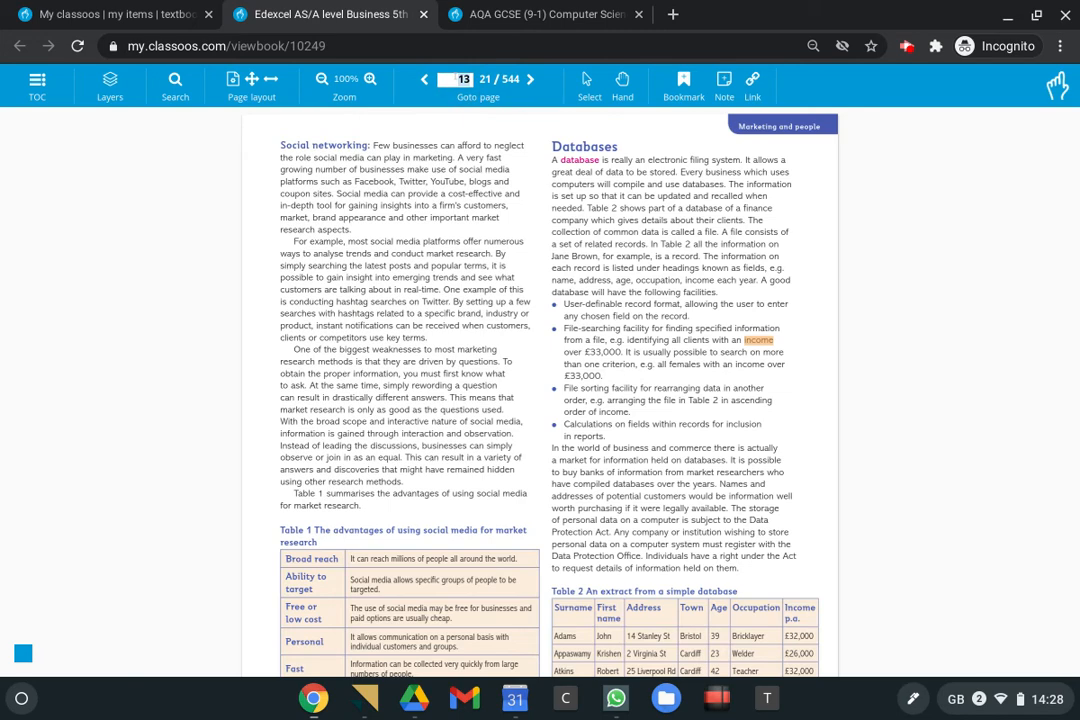
{"action": "type", "text": "45"}
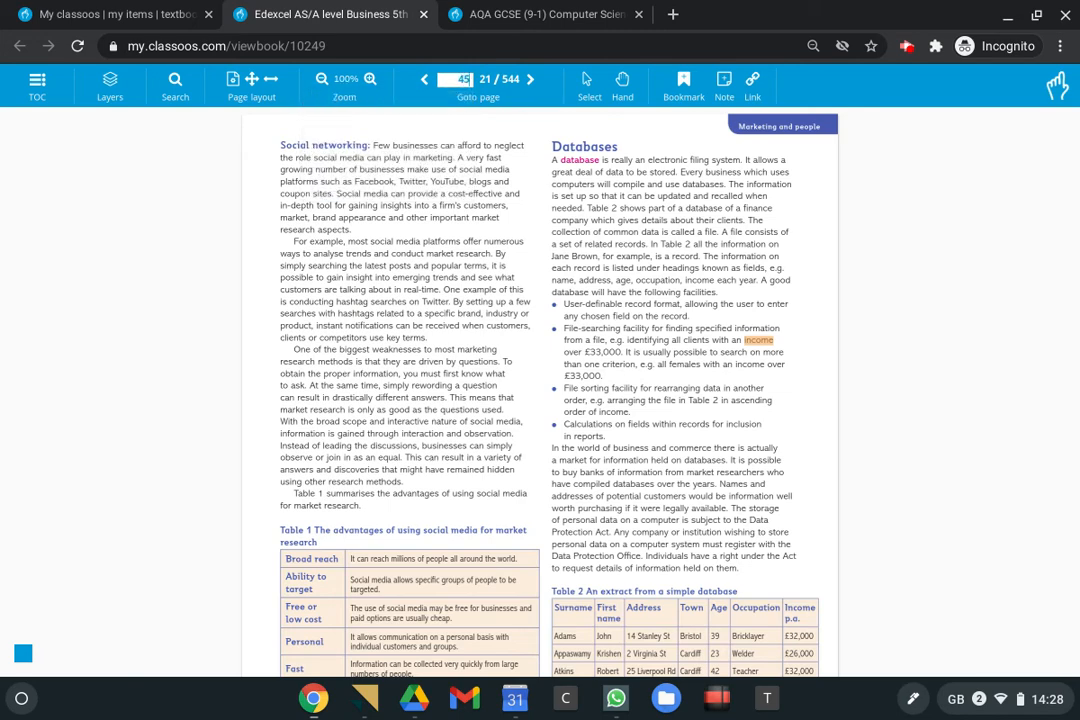